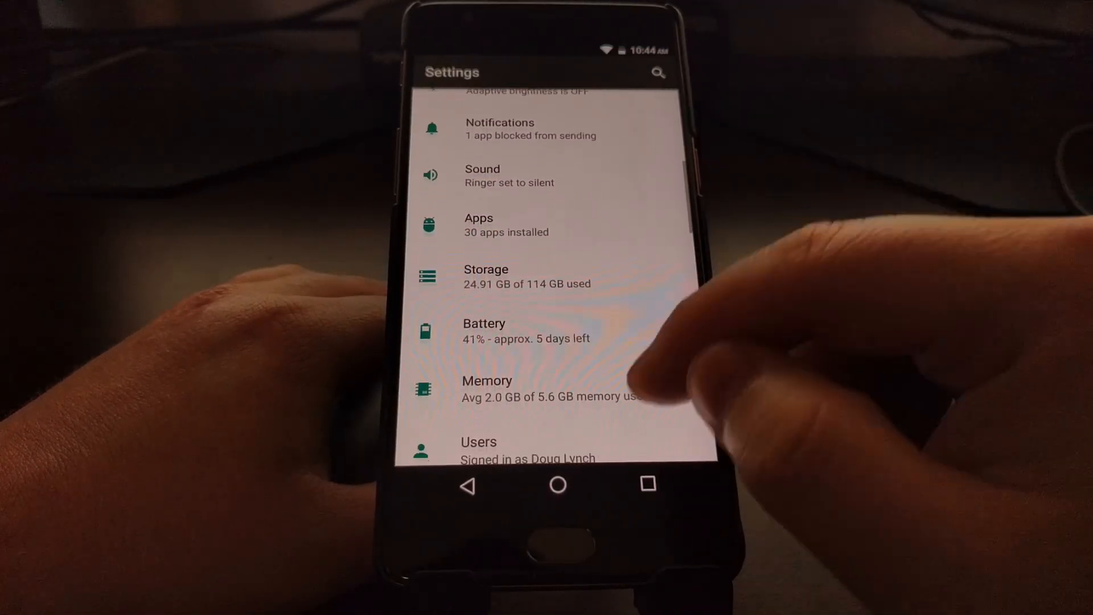
- View About phone in Settings showing LineageOS 14.1 nightly on Android 7.1.2
scroll(down, 3)
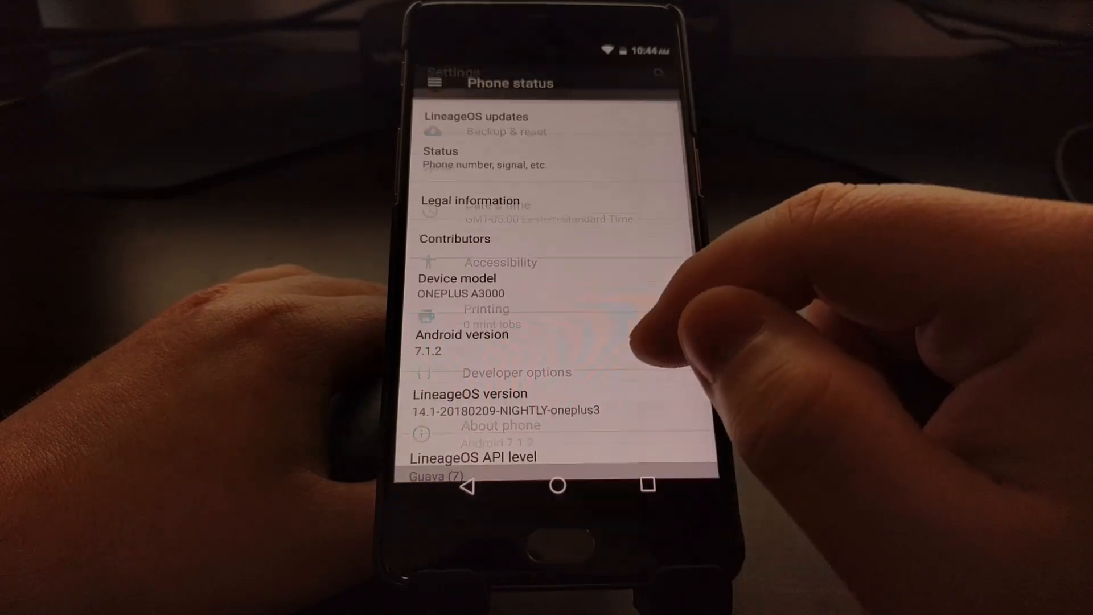
click(475, 116)
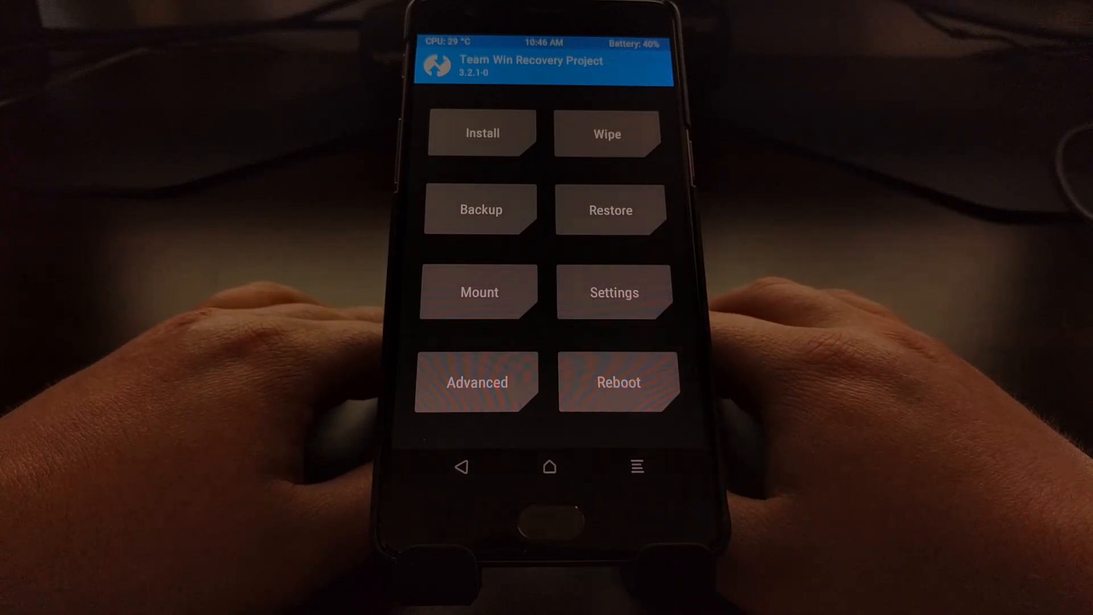
- Run an Advanced Wipe formatting the System partition and return to the TWRP home screen
click(607, 133)
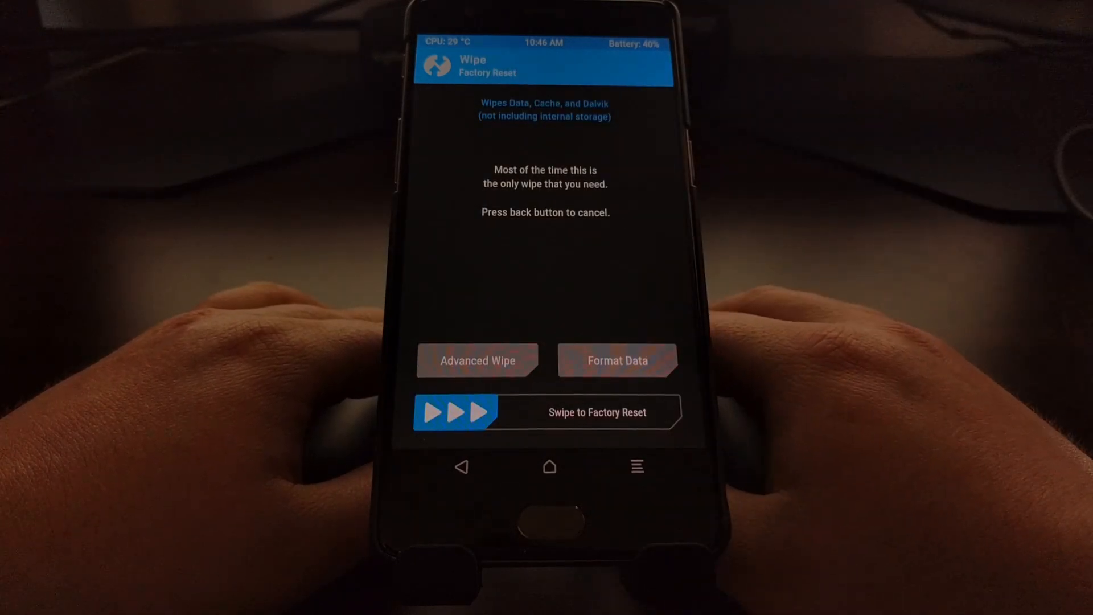
click(477, 361)
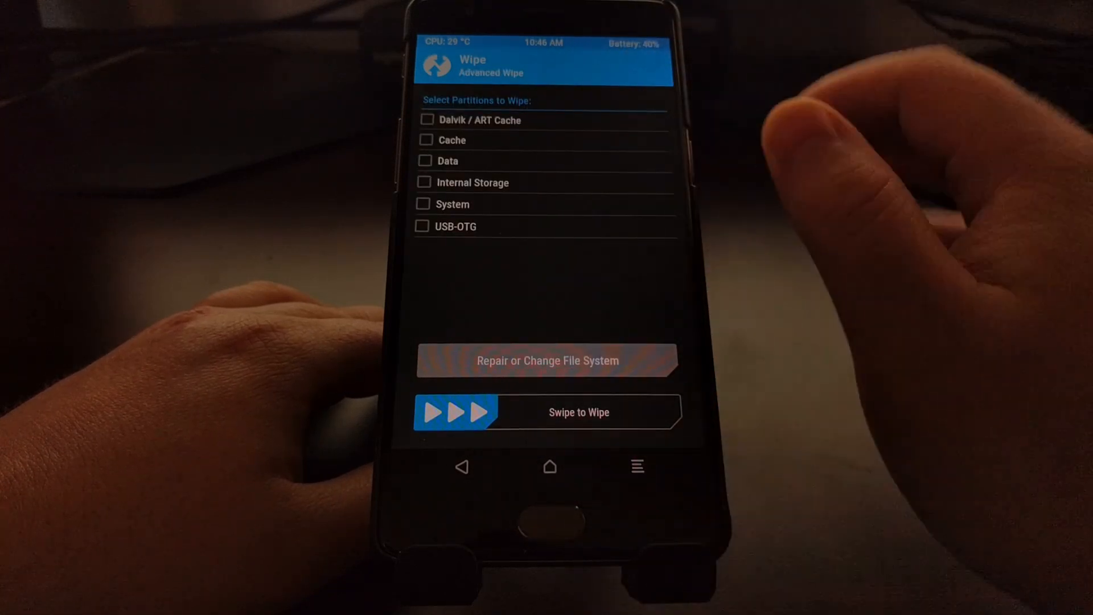
click(424, 204)
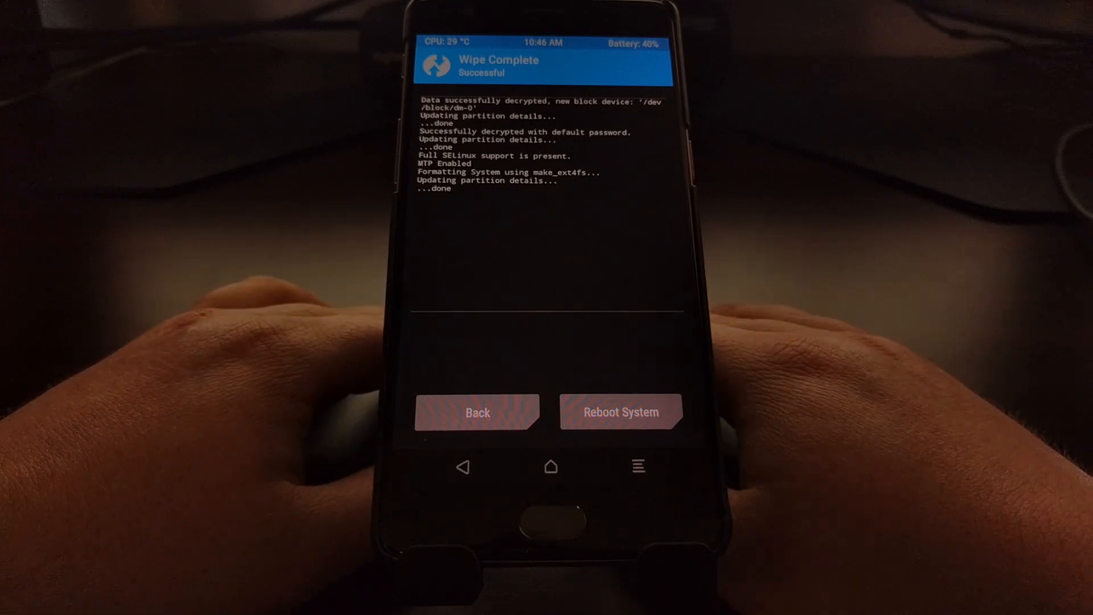
click(477, 412)
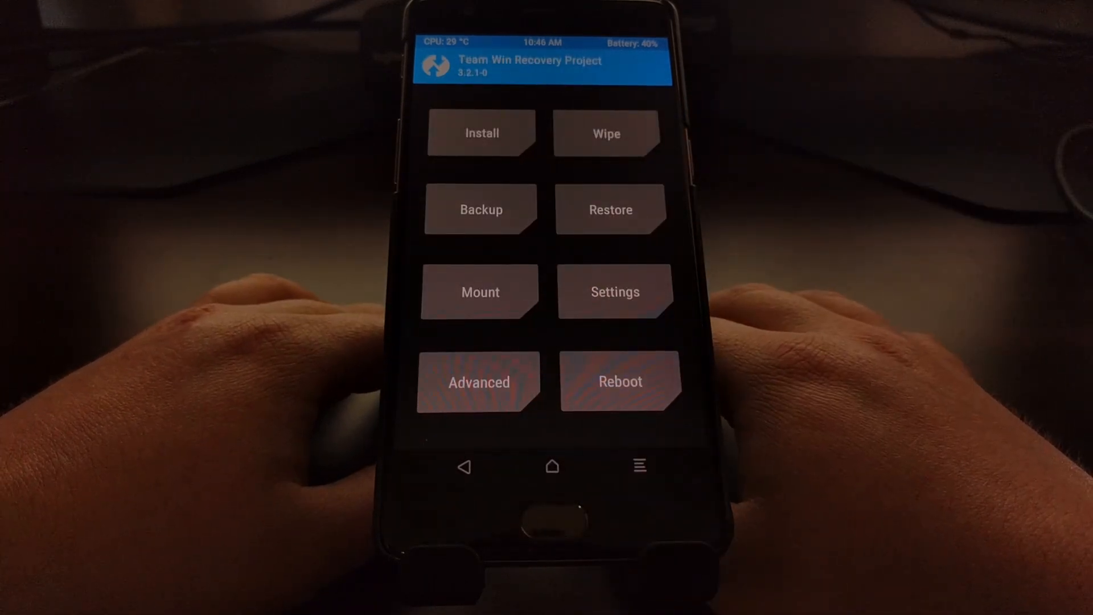
- Queue the lineage-15.1 zip from Download/New Folder, then add the MindTheGapps 8.1.0 zip
click(481, 133)
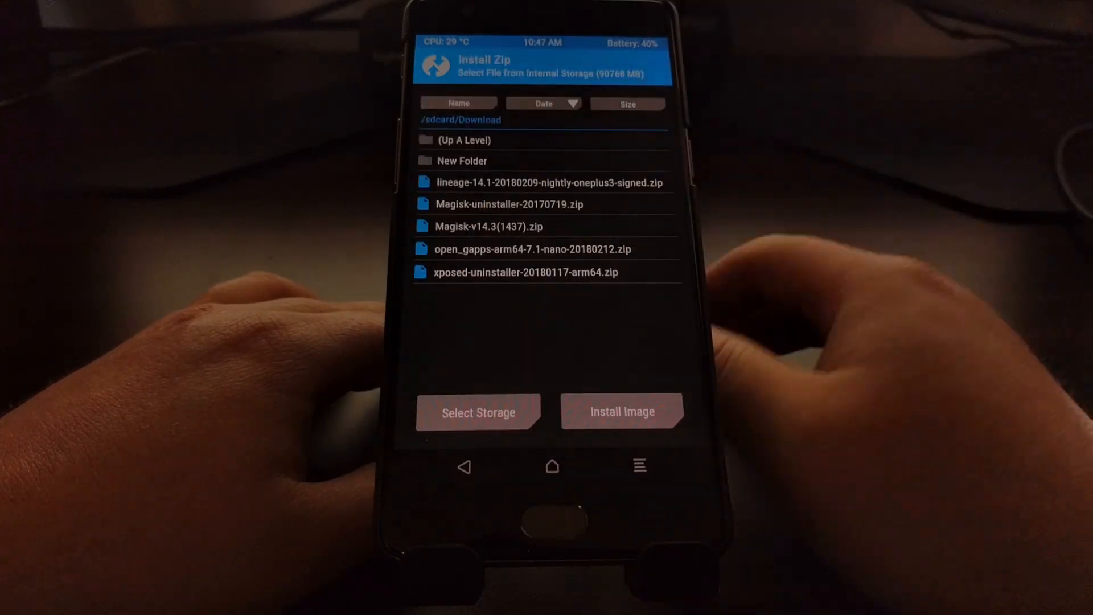
click(461, 160)
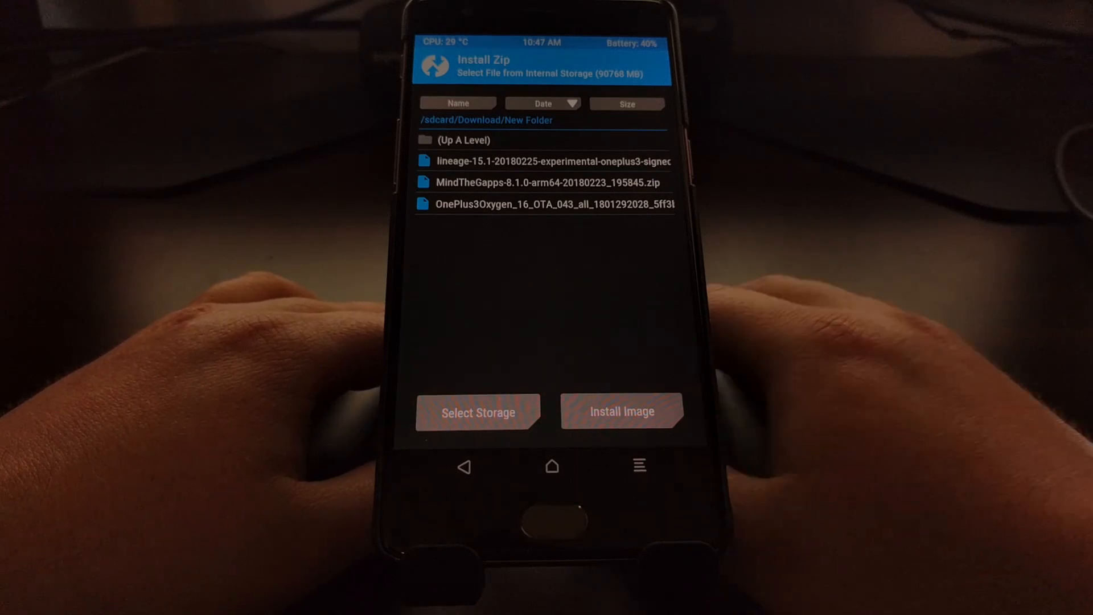
click(553, 161)
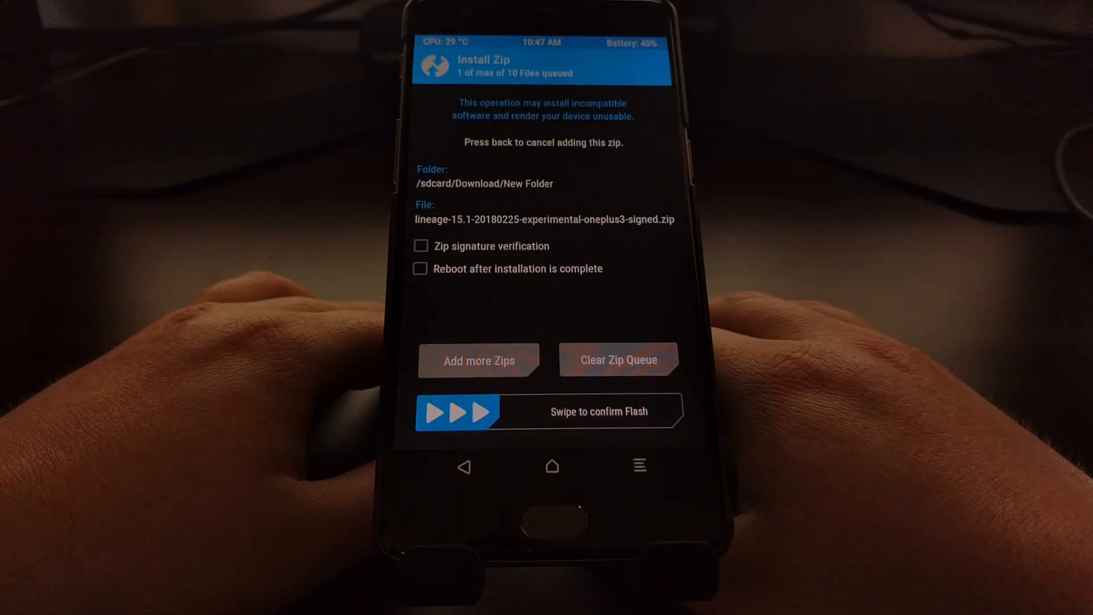
click(480, 360)
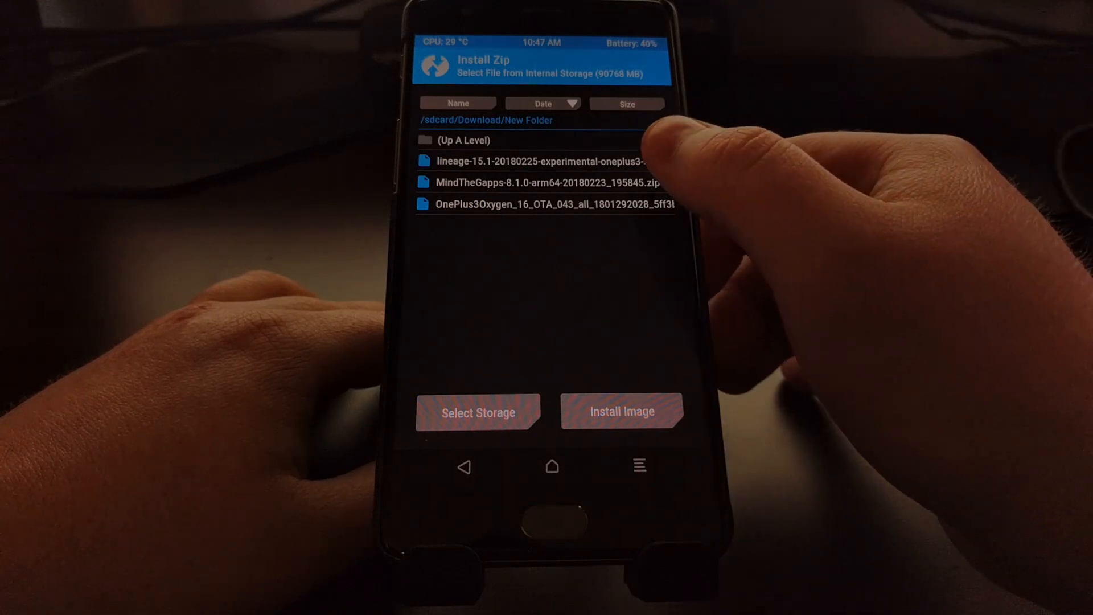
click(544, 182)
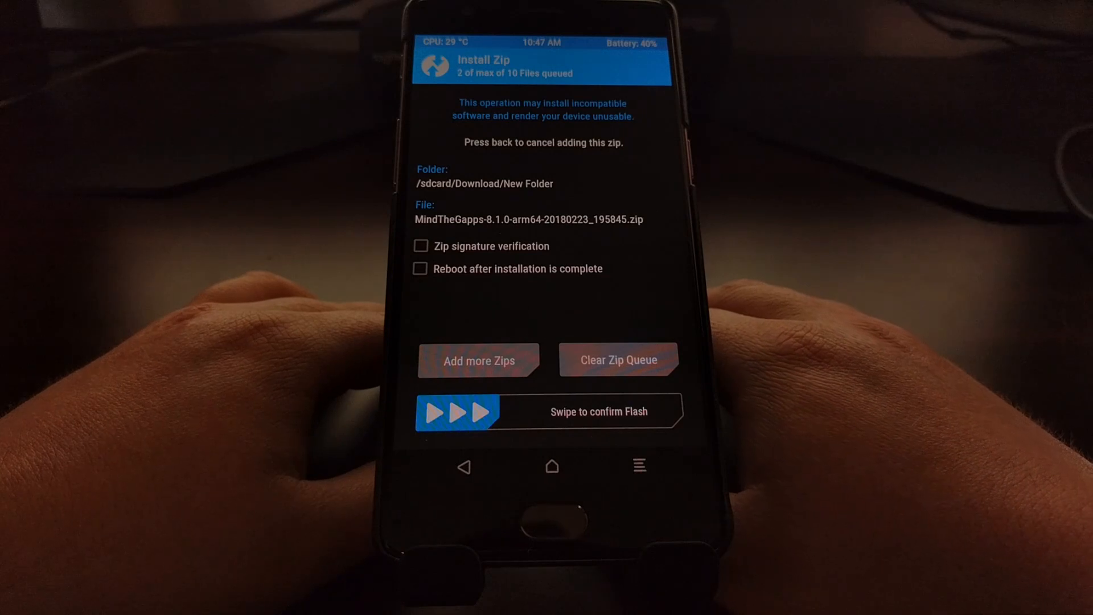
- Add Magisk-v14.3.zip from the Download folder as the third zip in the queue
click(478, 360)
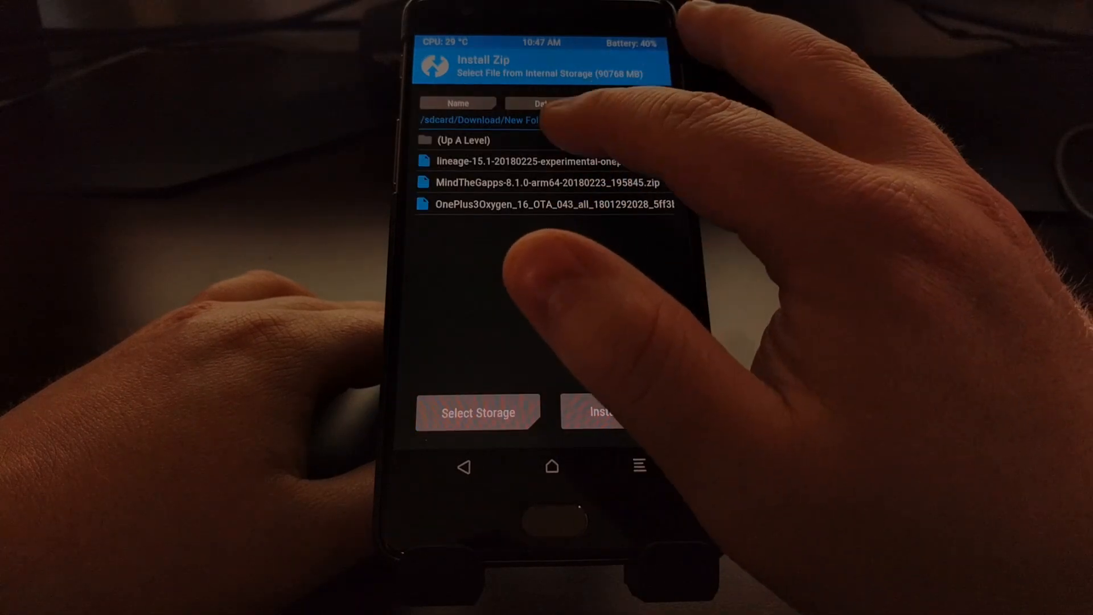
click(460, 140)
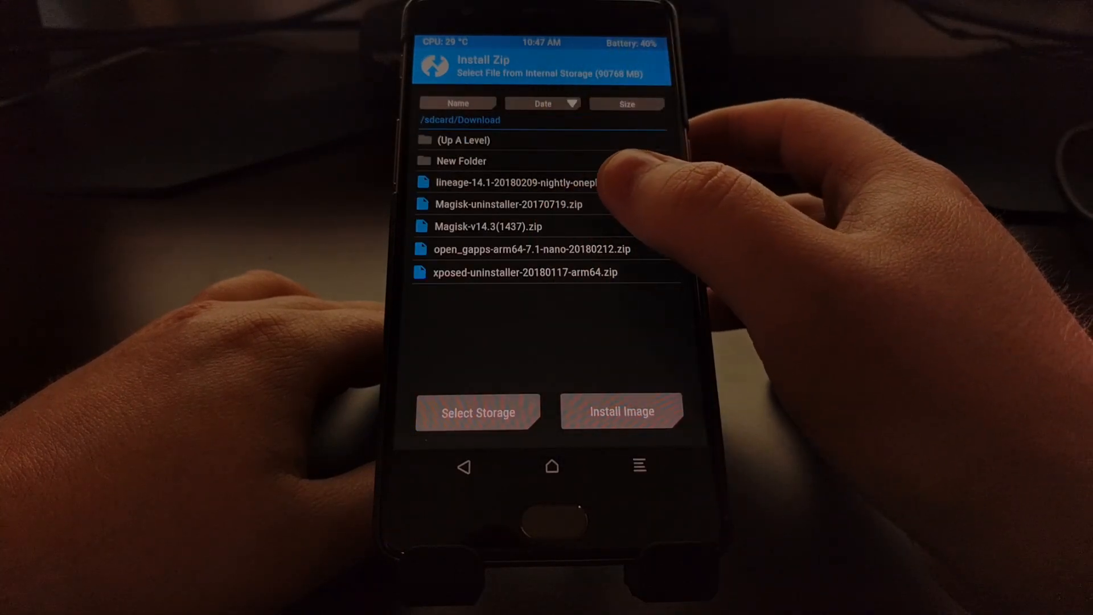
click(486, 226)
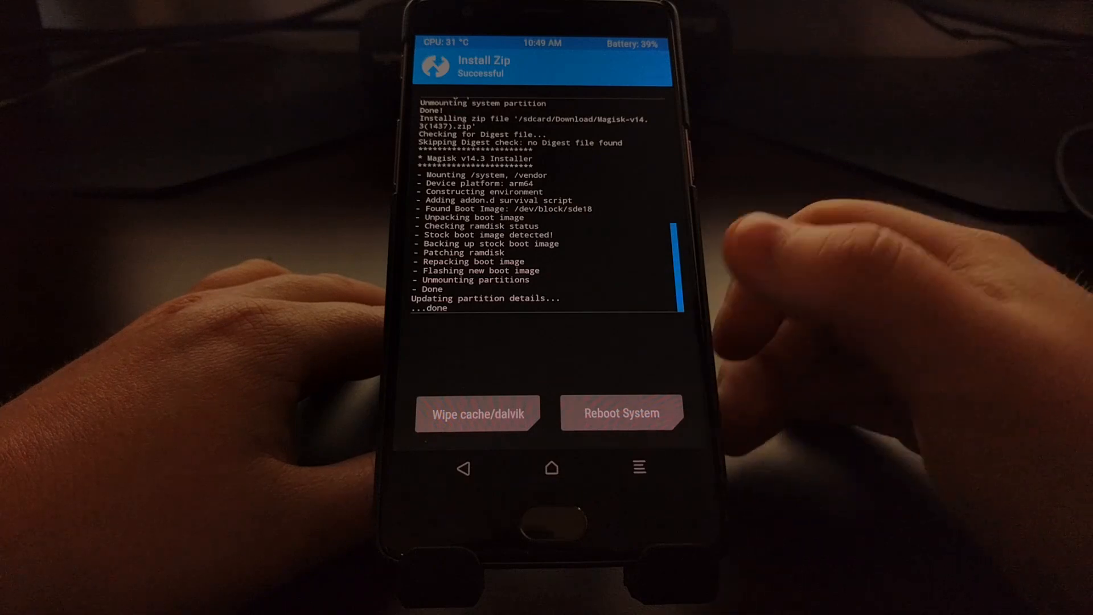
- Wipe cache and Dalvik cache, then reboot into the freshly flashed system
click(477, 412)
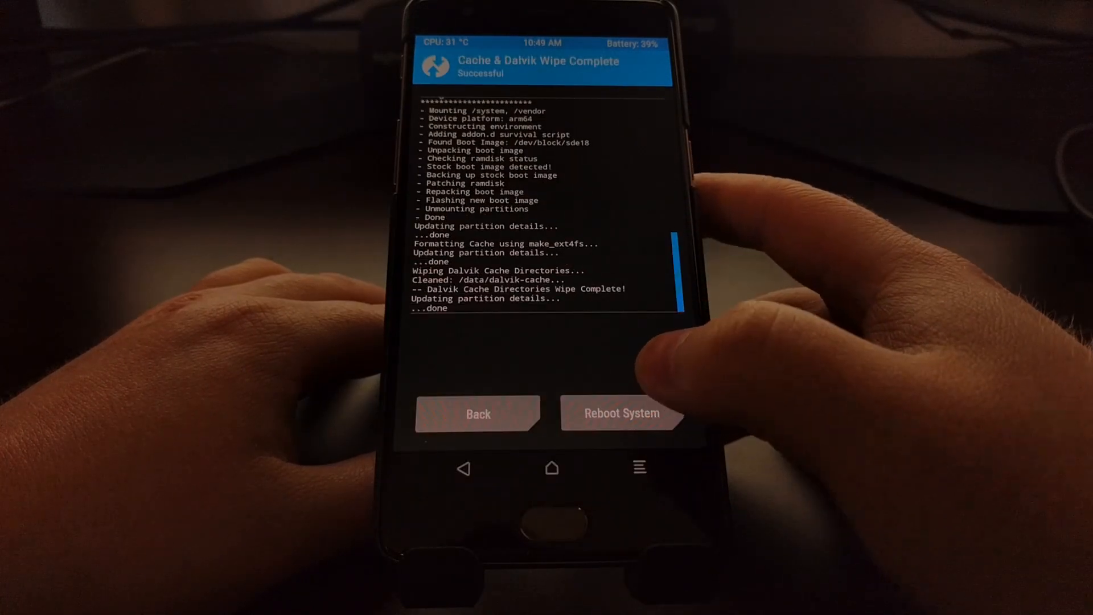
click(620, 412)
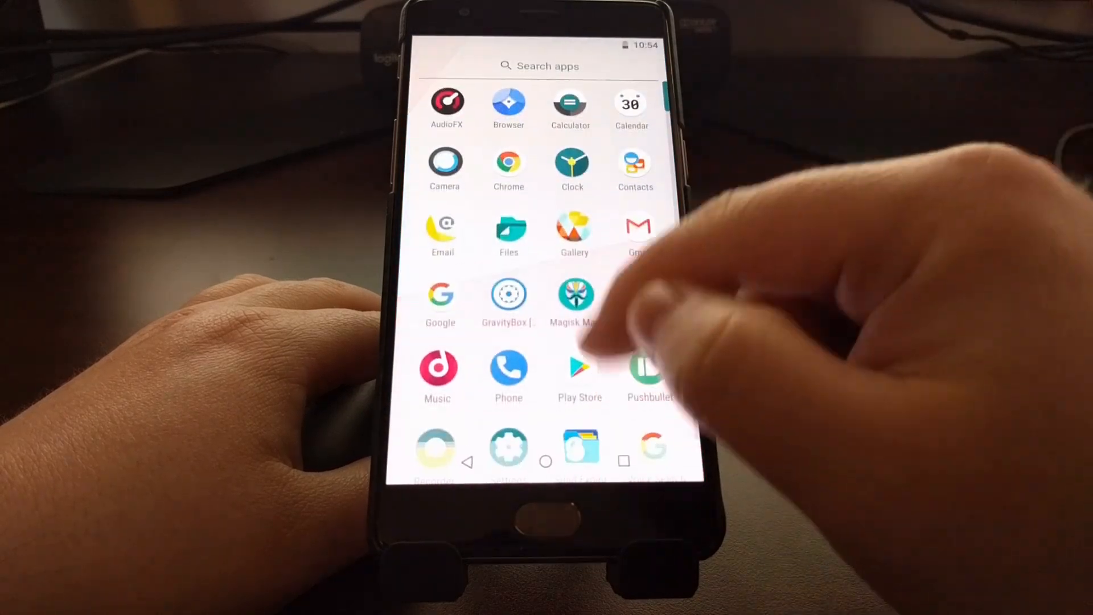
- View Settings > System > About phone confirming Android 8.1.0 and LineageOS 15.1-20180225 UNOFFICIAL oneplus3
scroll(down, 3)
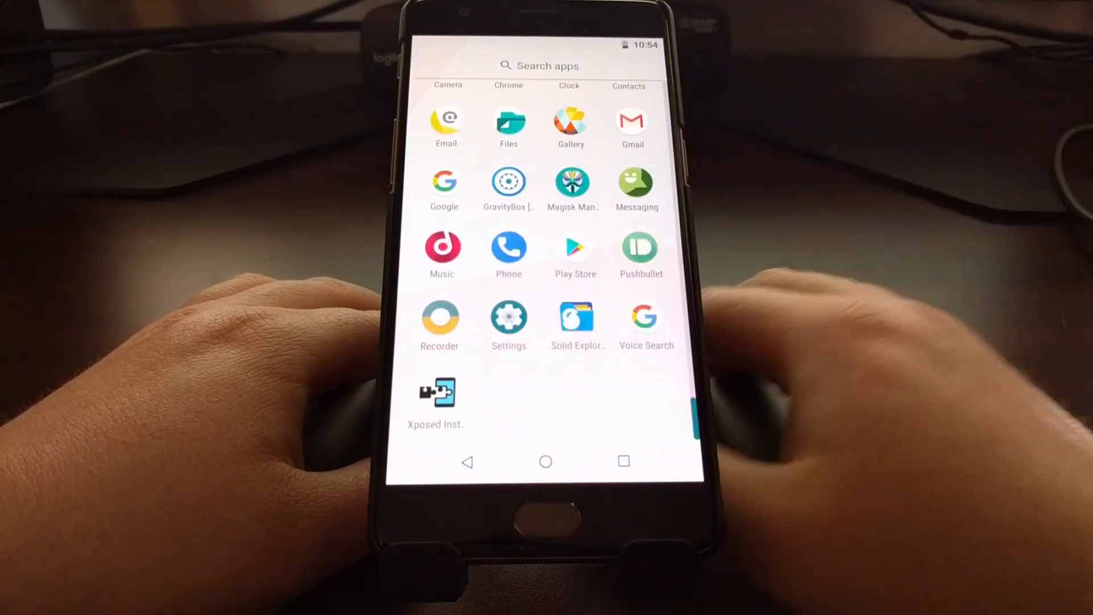
click(507, 317)
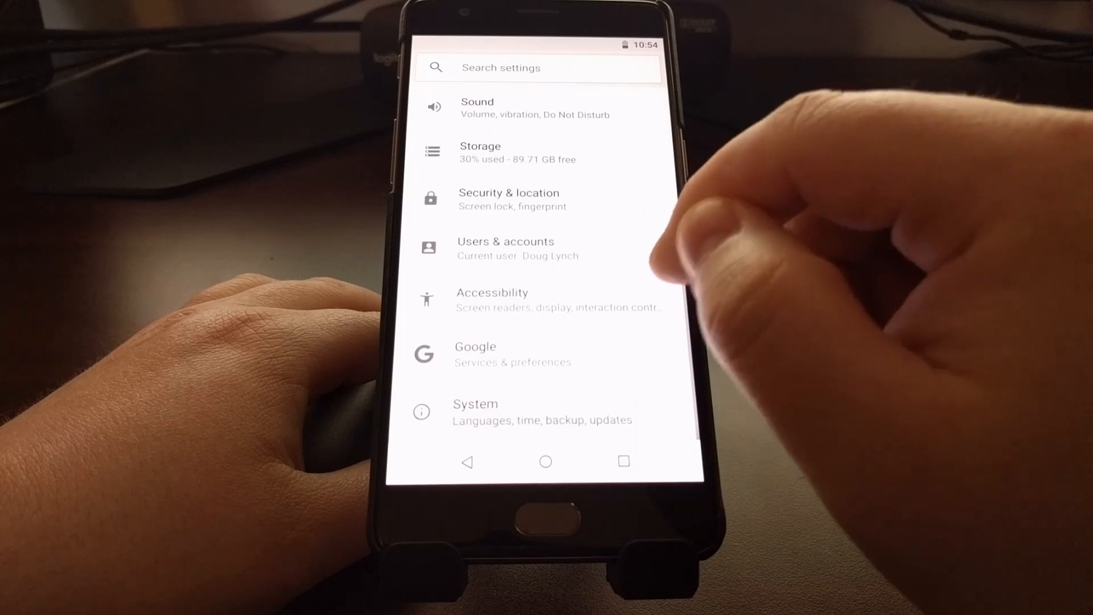
click(476, 411)
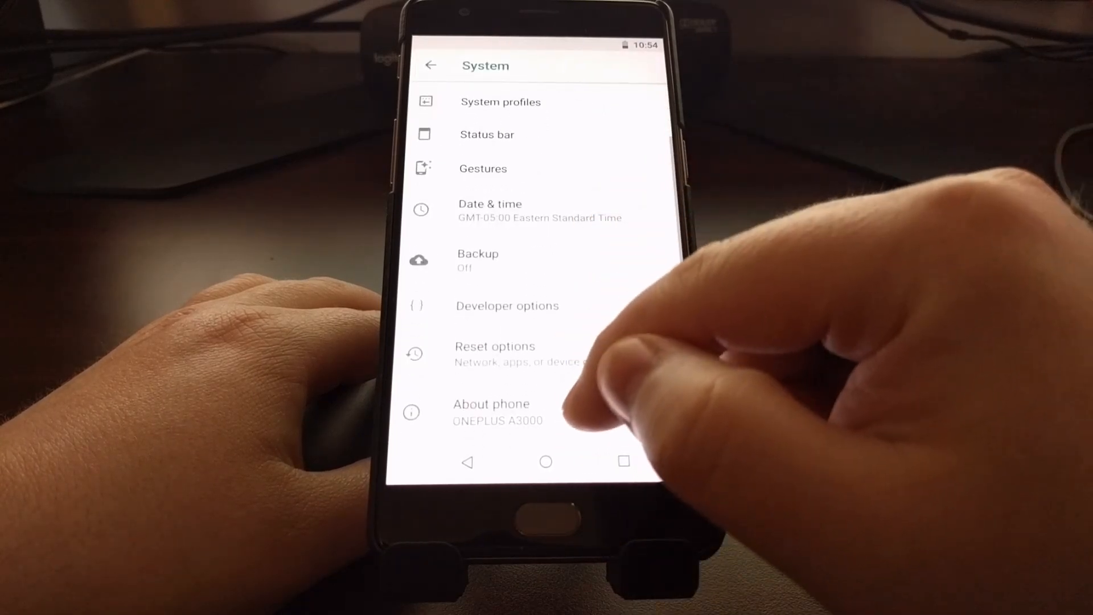
click(492, 411)
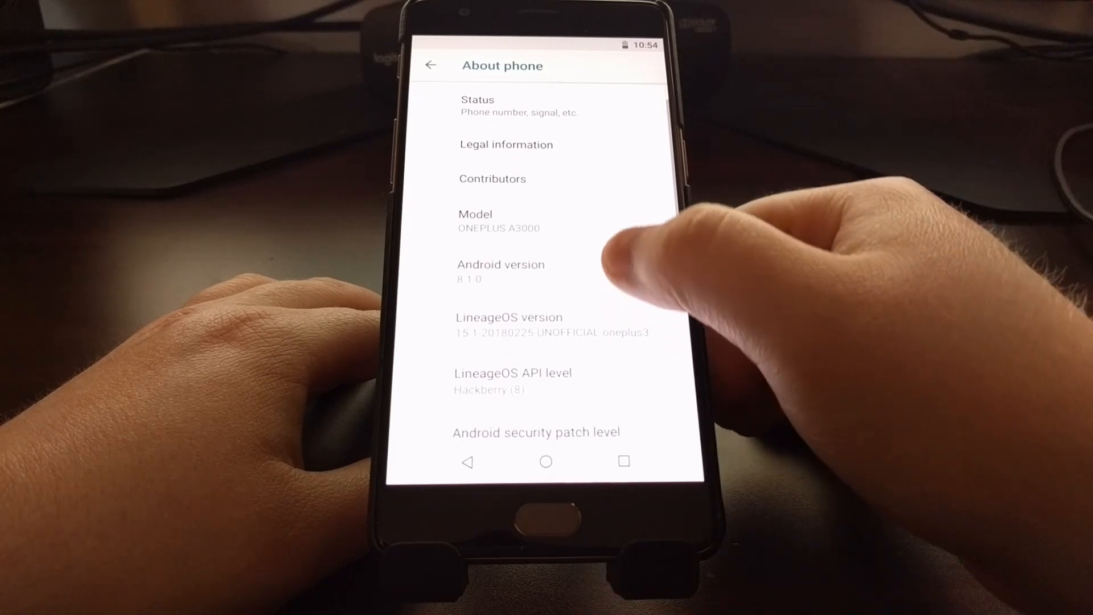
scroll(down, 3)
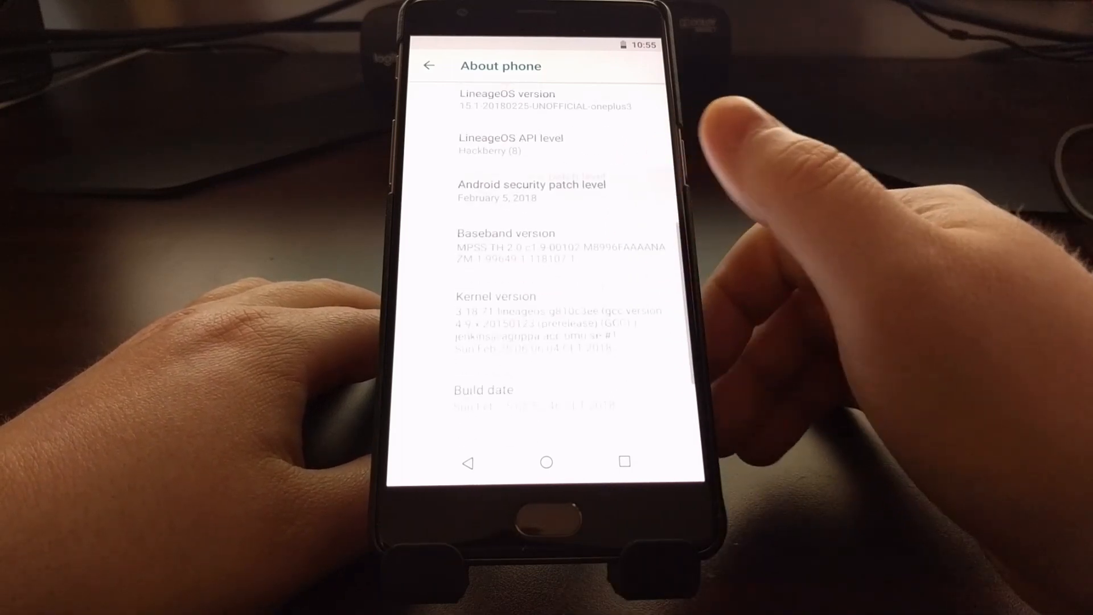
scroll(down, 3)
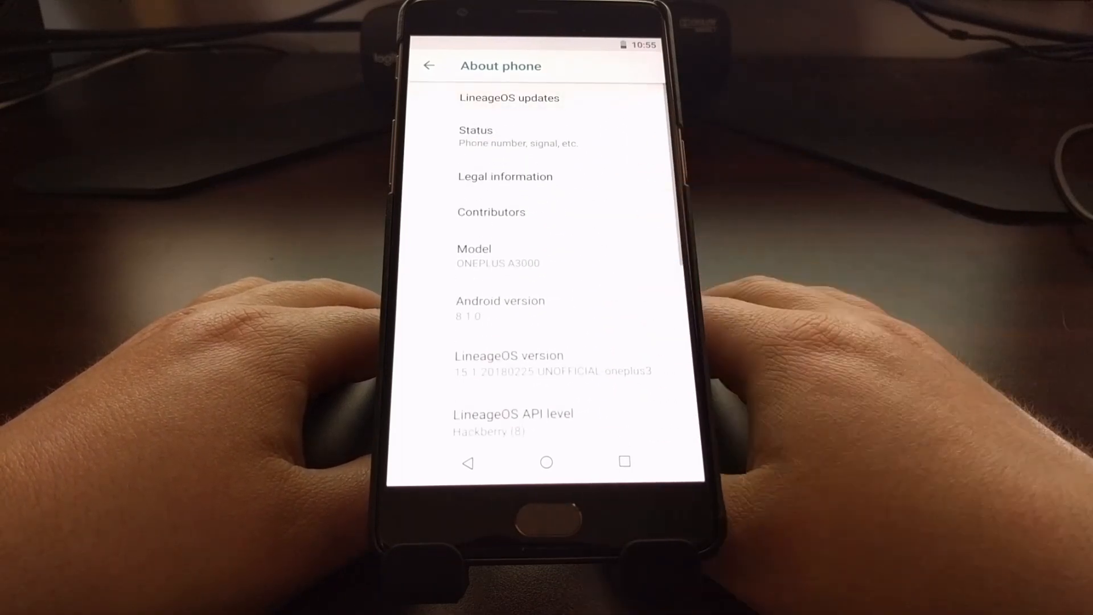